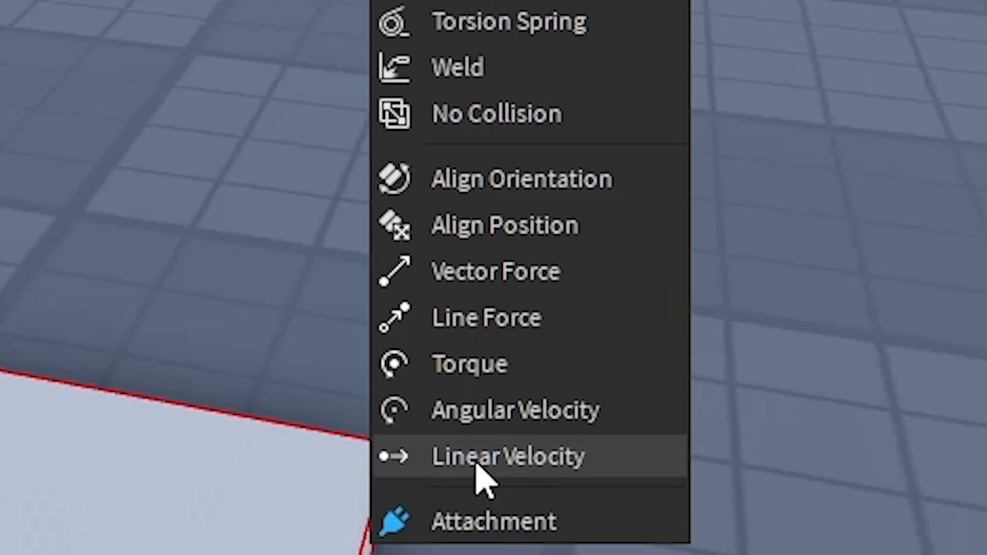
Step: Insert a Linear Velocity constraint into the flat part from the Constraints menu
left_click(506, 456)
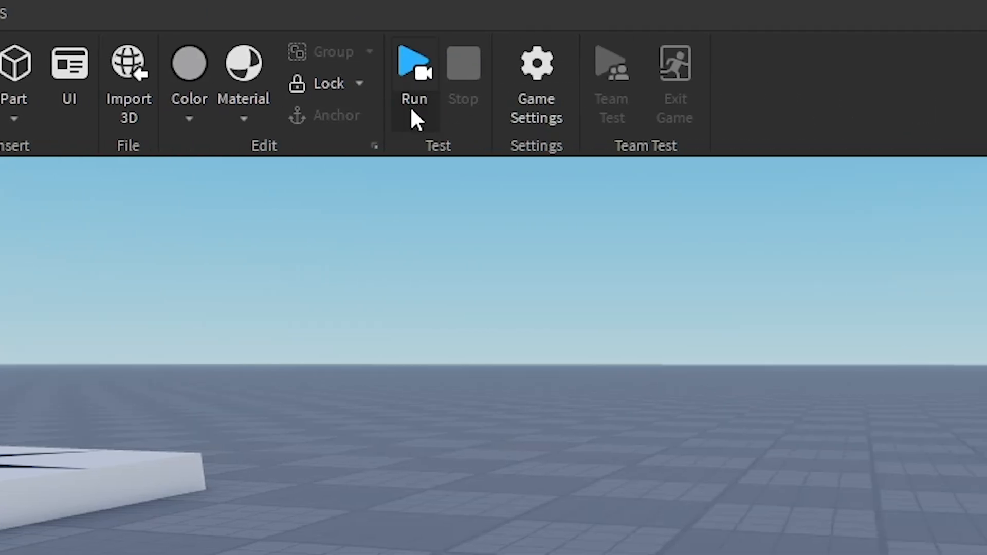
Step: Start a playtest of the place with Run
left_click(414, 118)
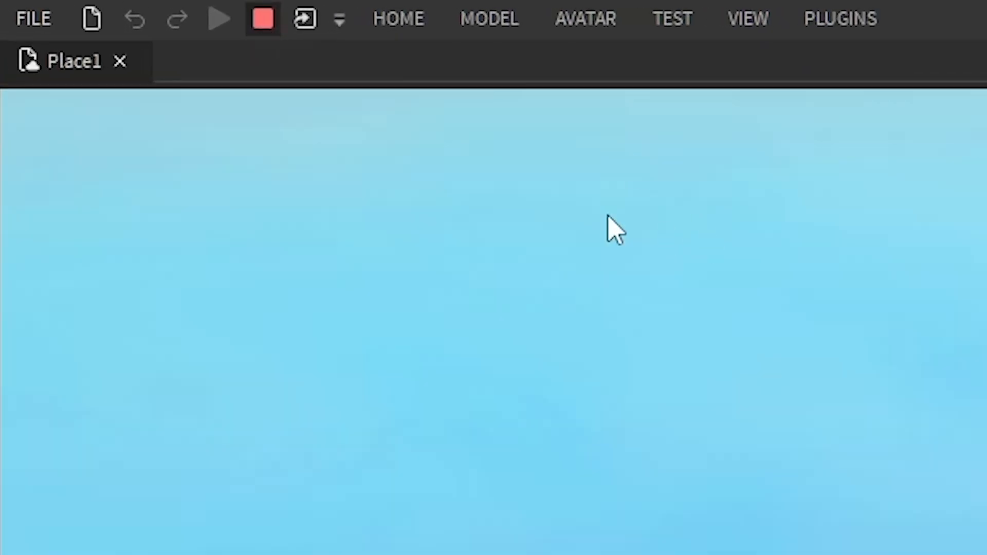
Step: Stop the playtest and select the LinearVelocity constraint to show its properties
left_click(746, 18)
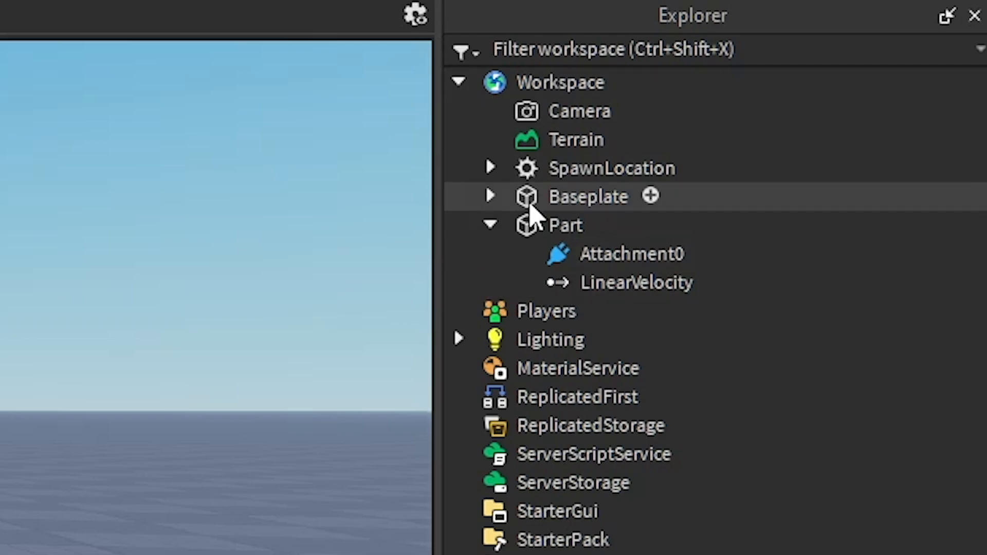
left_click(459, 82)
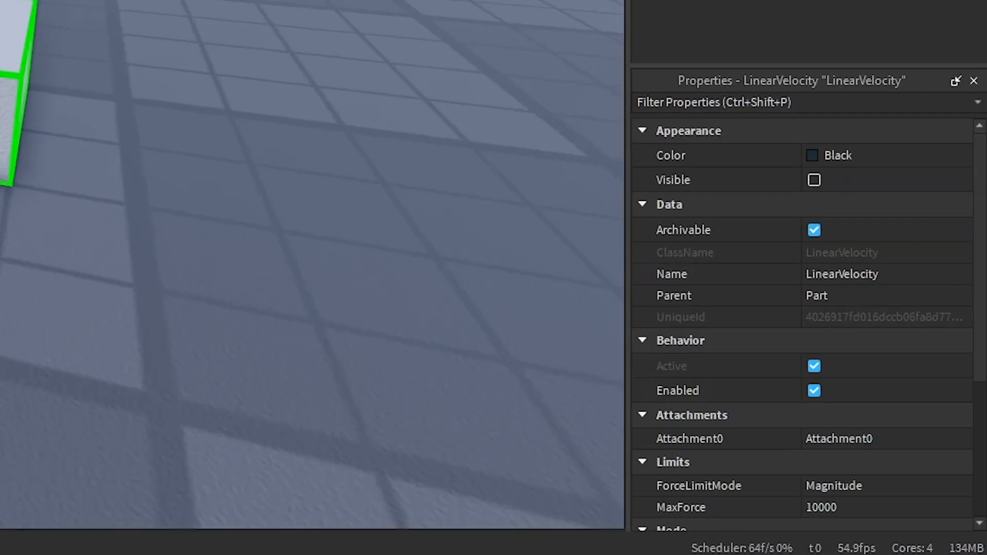
Step: Review LinearVelocity MaxForce 10000 and velocity 0, 0, -1, then run the place again
scroll("down", 3)
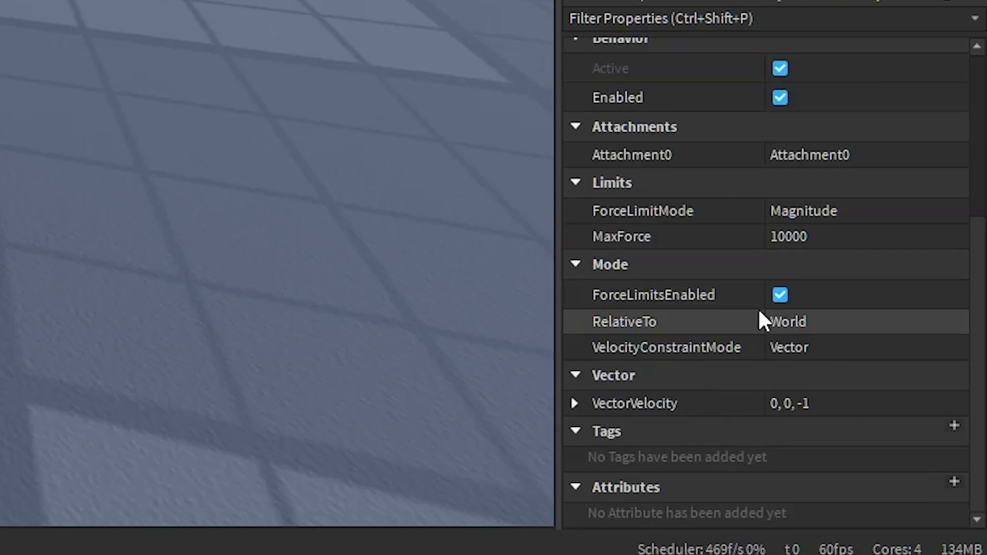
mouse_move(831, 397)
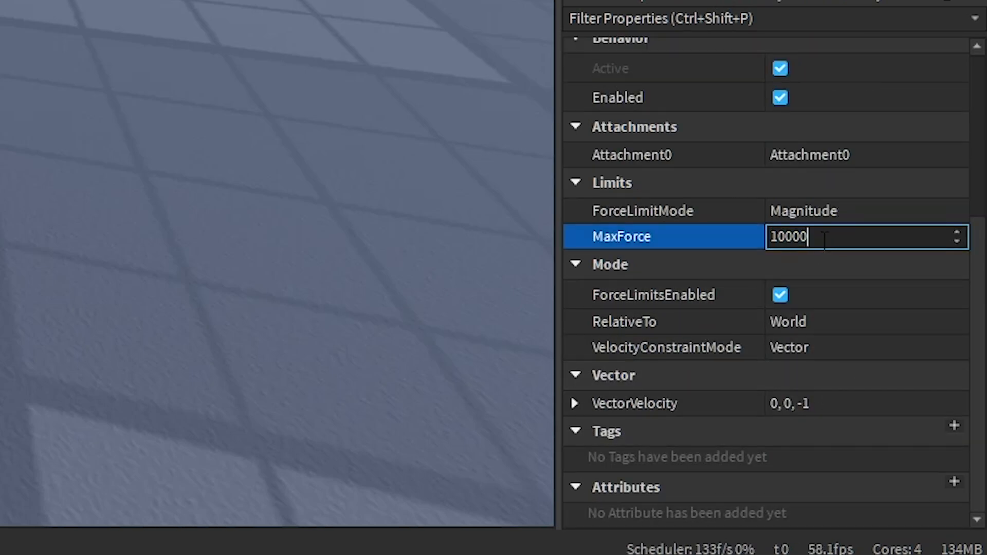
left_click(866, 403)
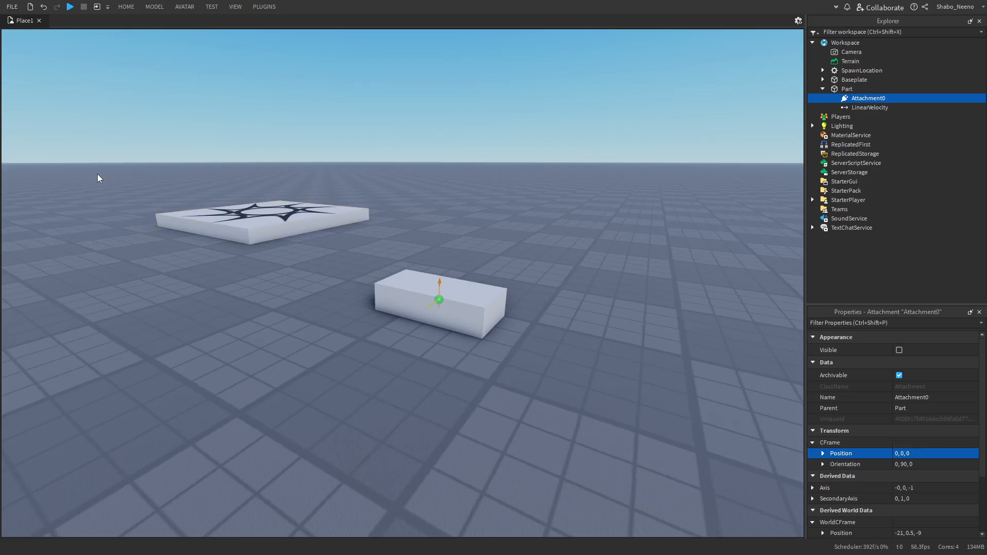
left_click(126, 7)
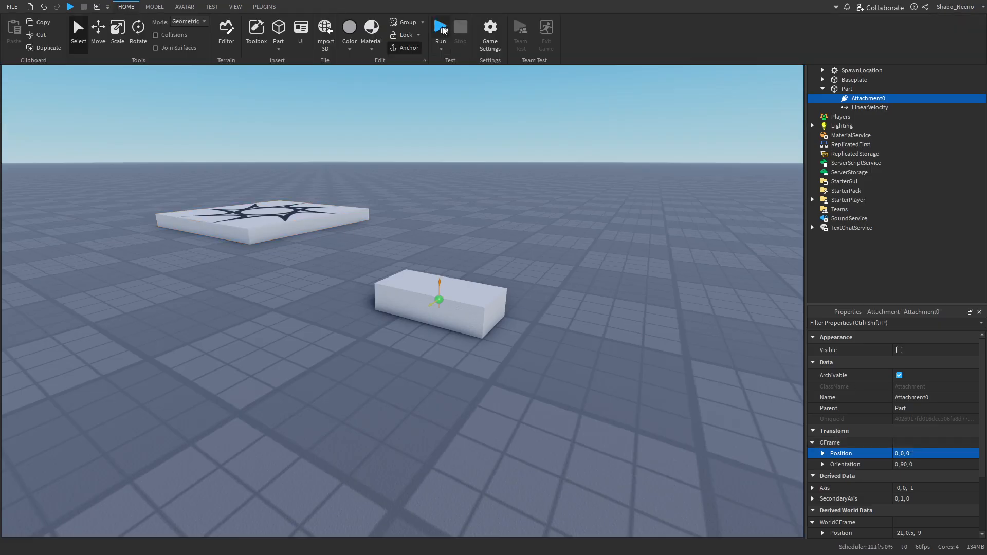
left_click(440, 30)
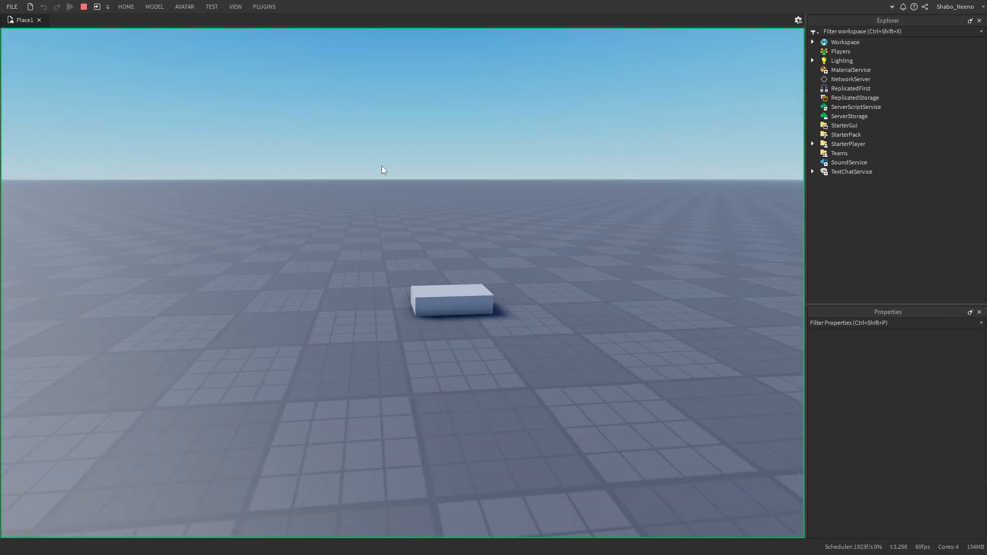